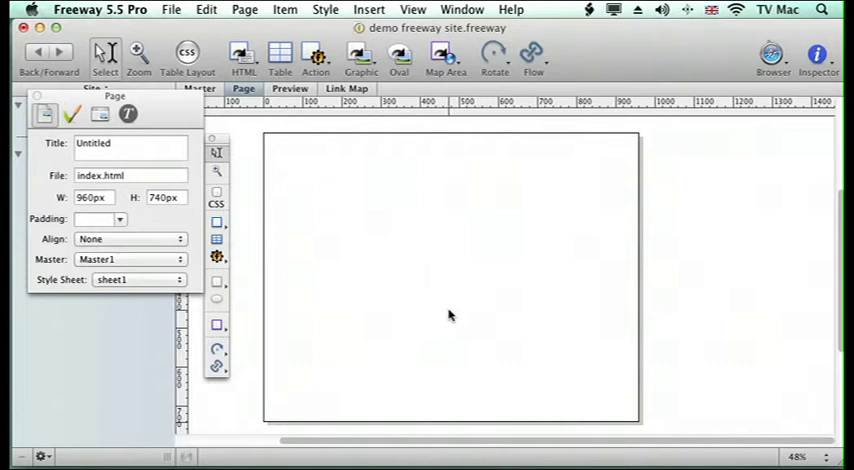
mouse_move(403, 285)
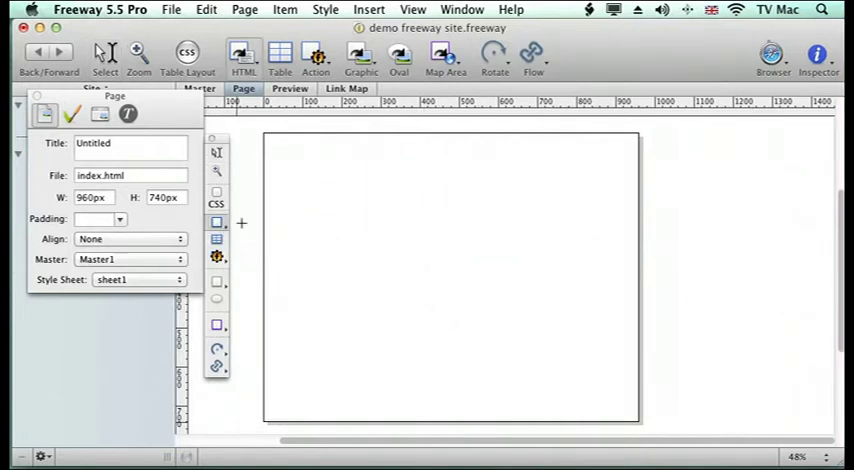
Draw an HTML box near the page top holding the Welcome text, then select it
left_click_drag(277, 160, 343, 192)
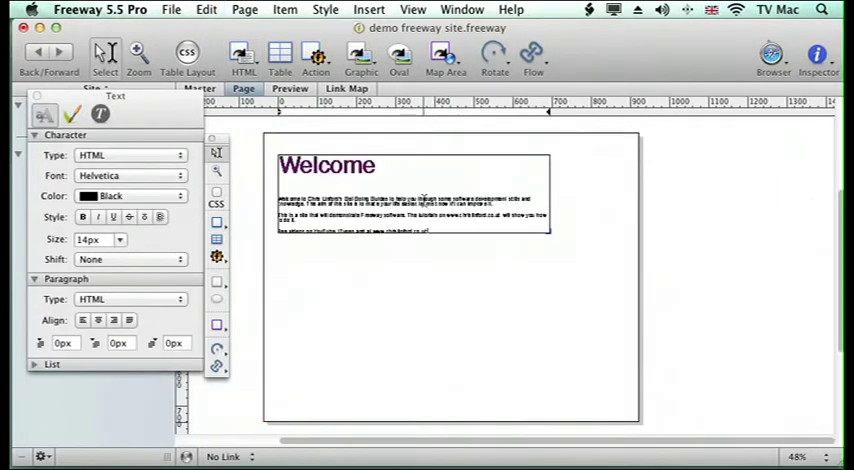
left_click(519, 252)
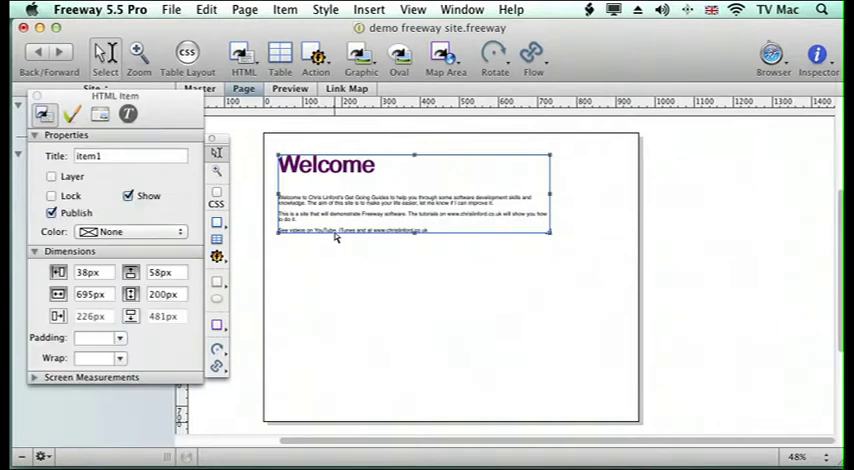
Set the Welcome box's Appearance border to black, 1px size
left_click(72, 114)
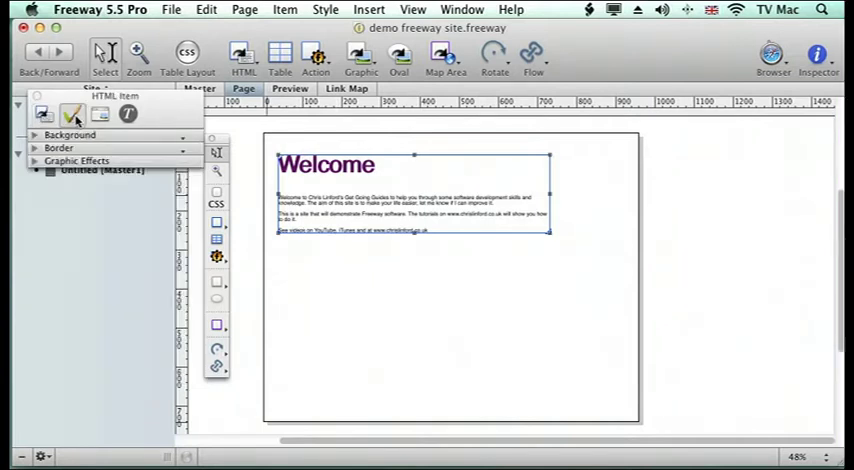
left_click(58, 148)
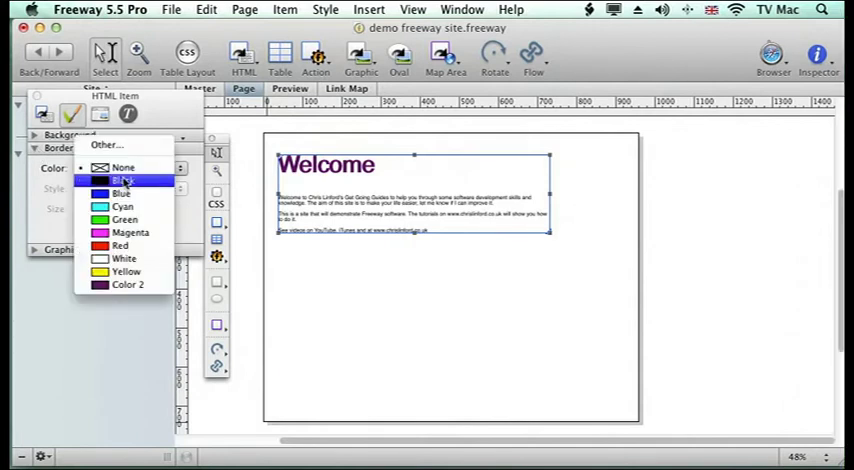
left_click(120, 179)
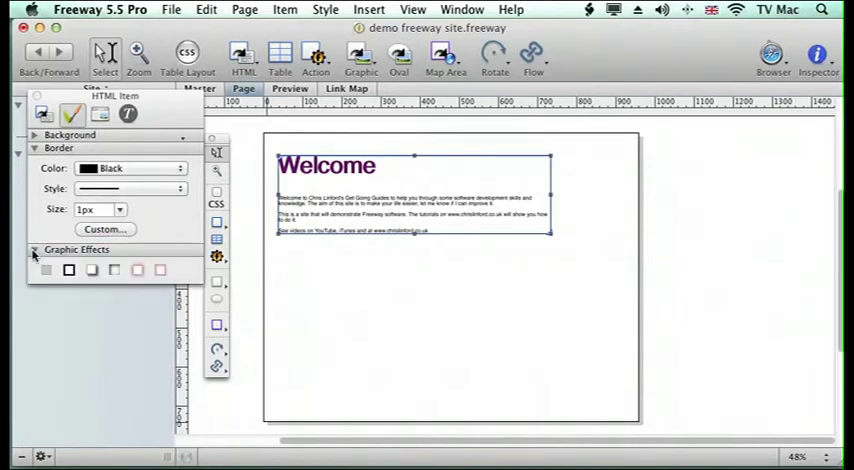
left_click(91, 270)
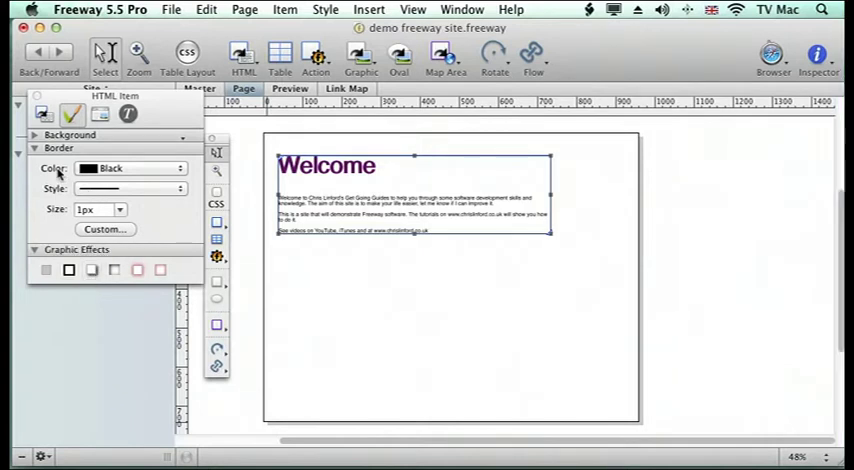
left_click(33, 248)
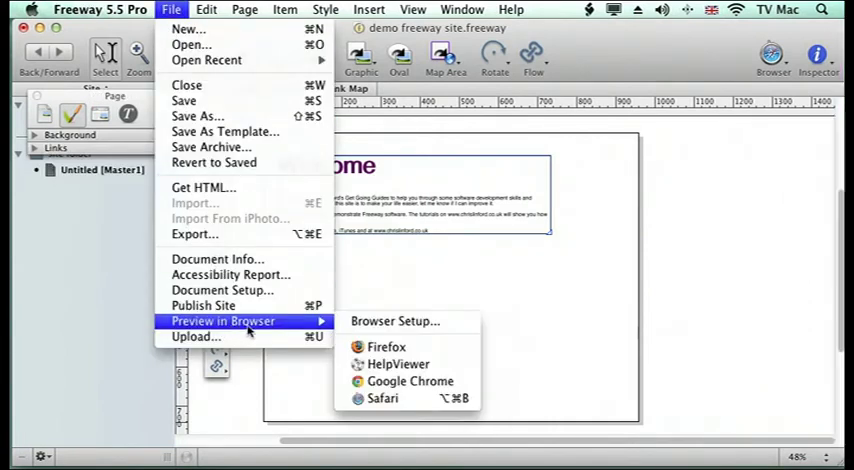
Preview the page in Firefox to see the black-bordered Welcome box
left_click(386, 346)
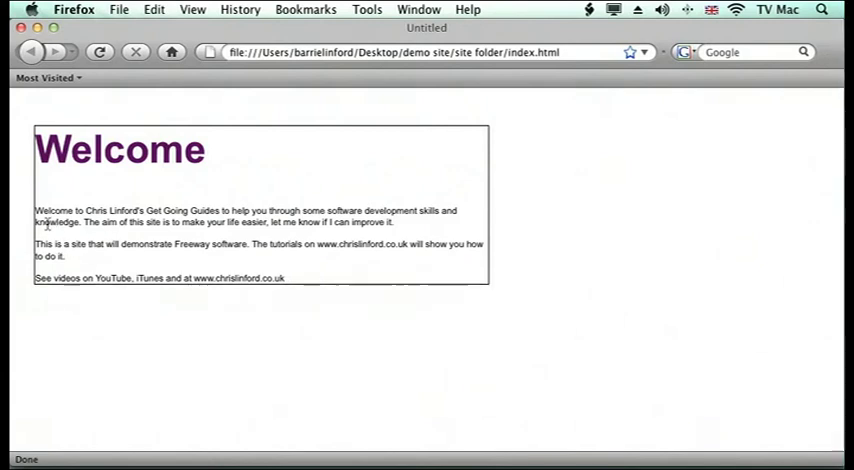
mouse_move(35, 221)
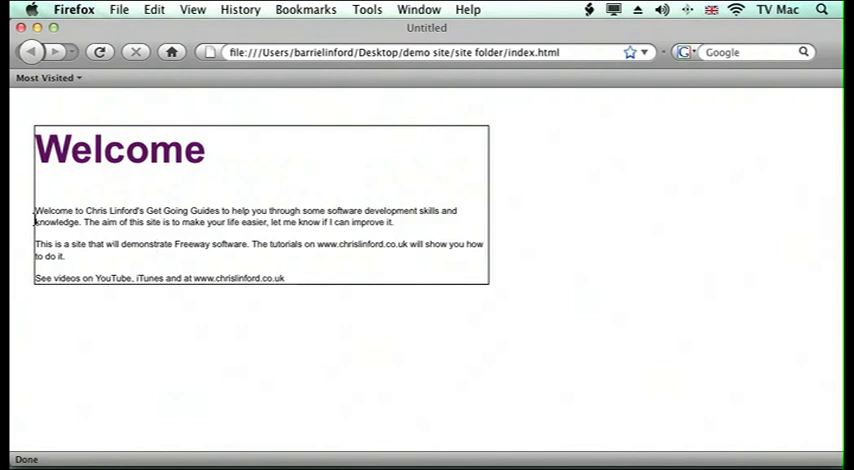
mouse_move(99, 186)
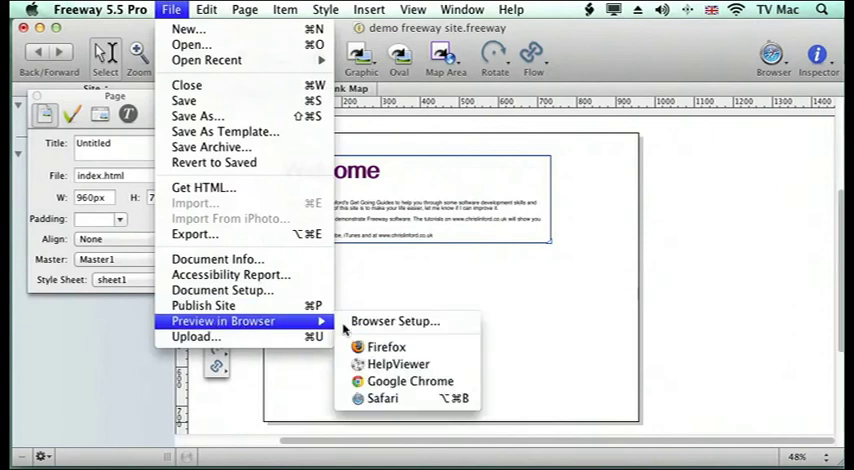
Send the padded Welcome page to Firefox for a second preview
left_click(387, 347)
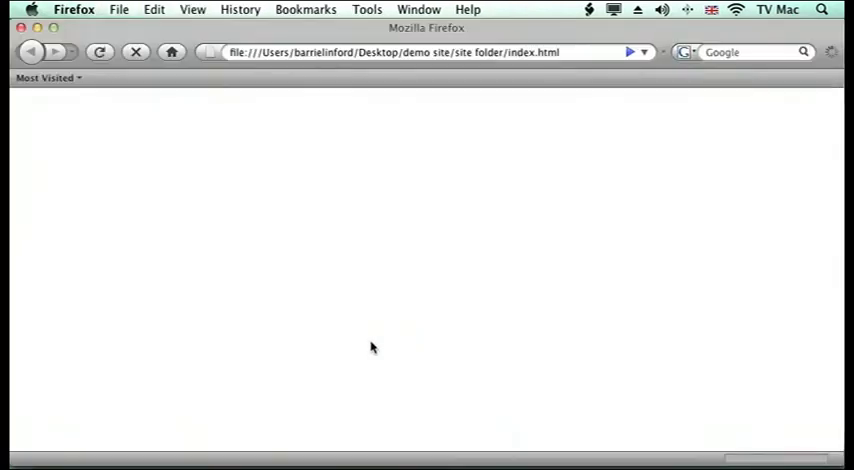